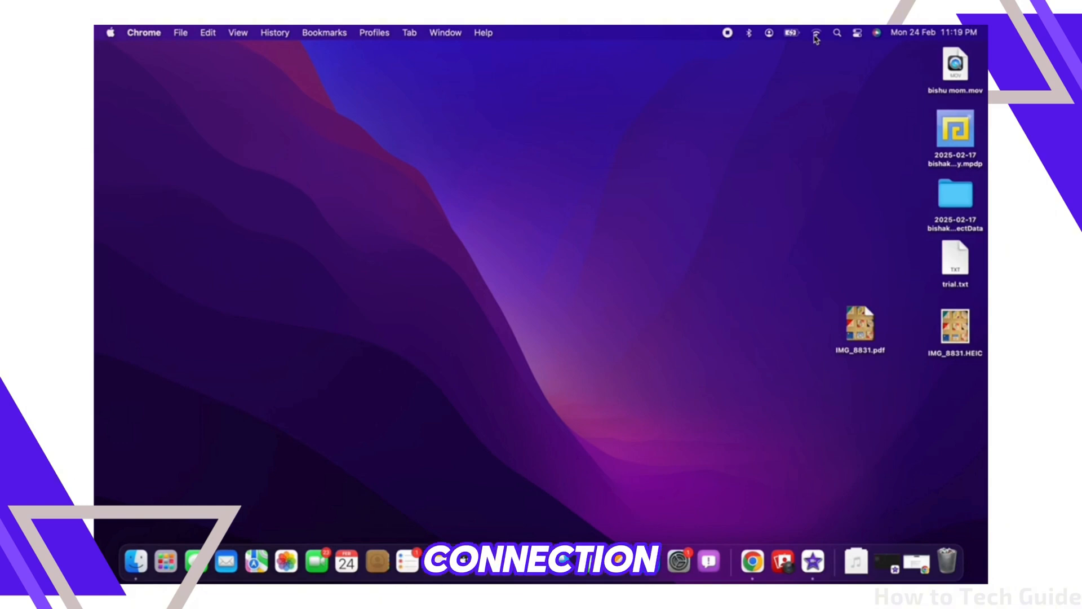
# From the Wi-Fi menu, bring up Network Preferences confirming Wi-Fi connected to 12345 at 192.168.0.100
pyautogui.click(816, 33)
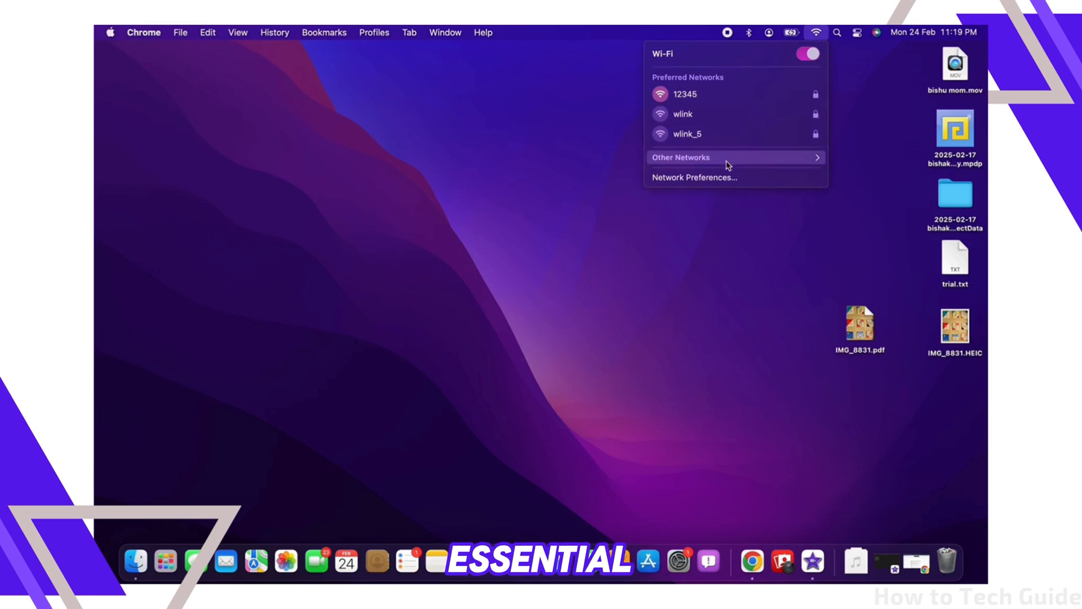
pyautogui.click(694, 177)
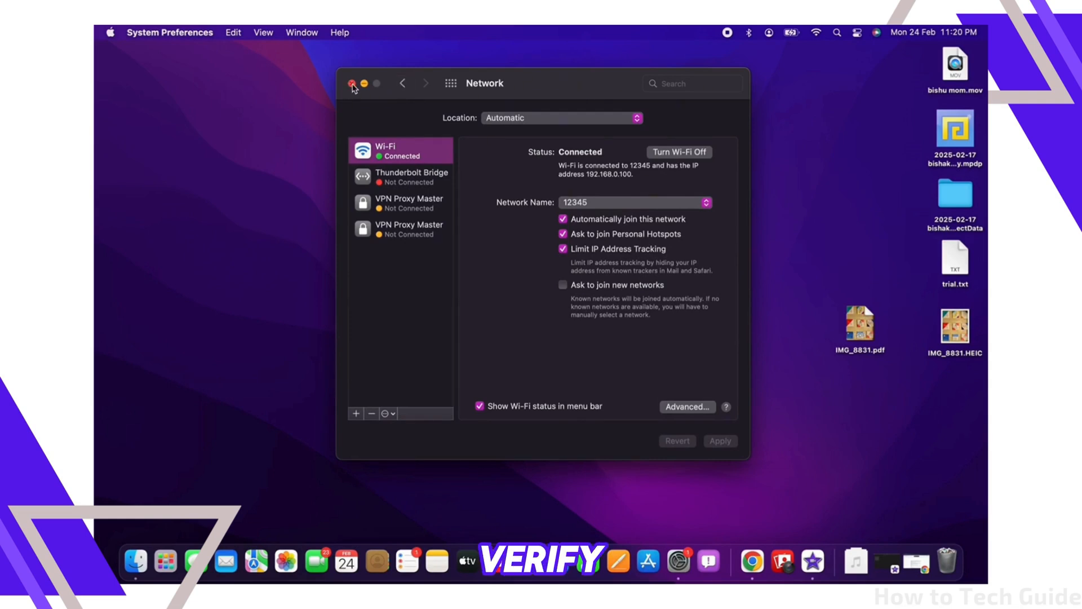
# Verify Date & Time is set automatically via Apple menu > System Preferences, then close the pane
pyautogui.click(352, 82)
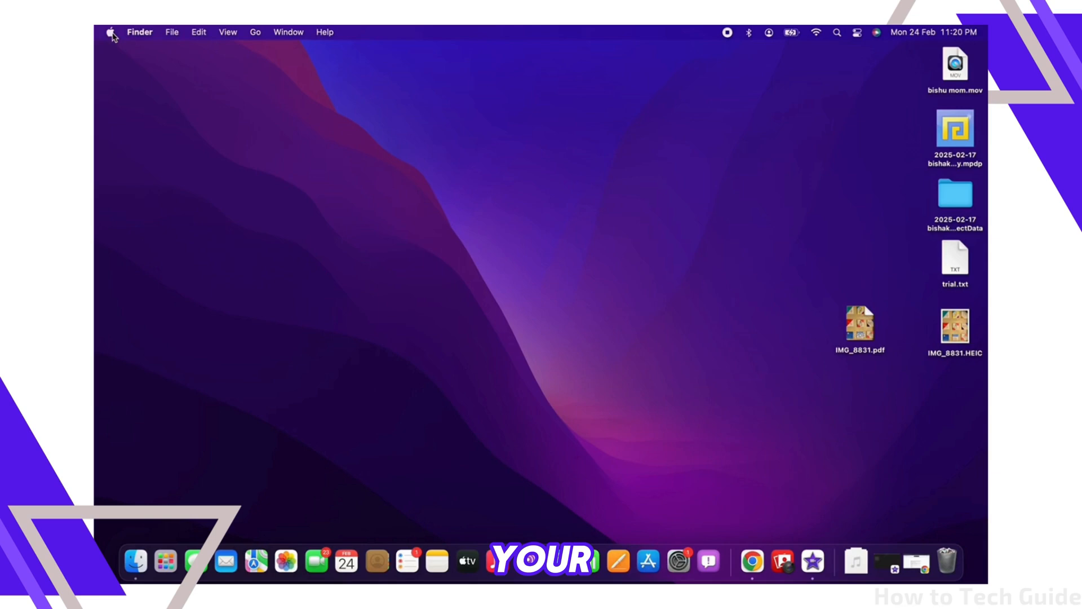
pyautogui.click(111, 32)
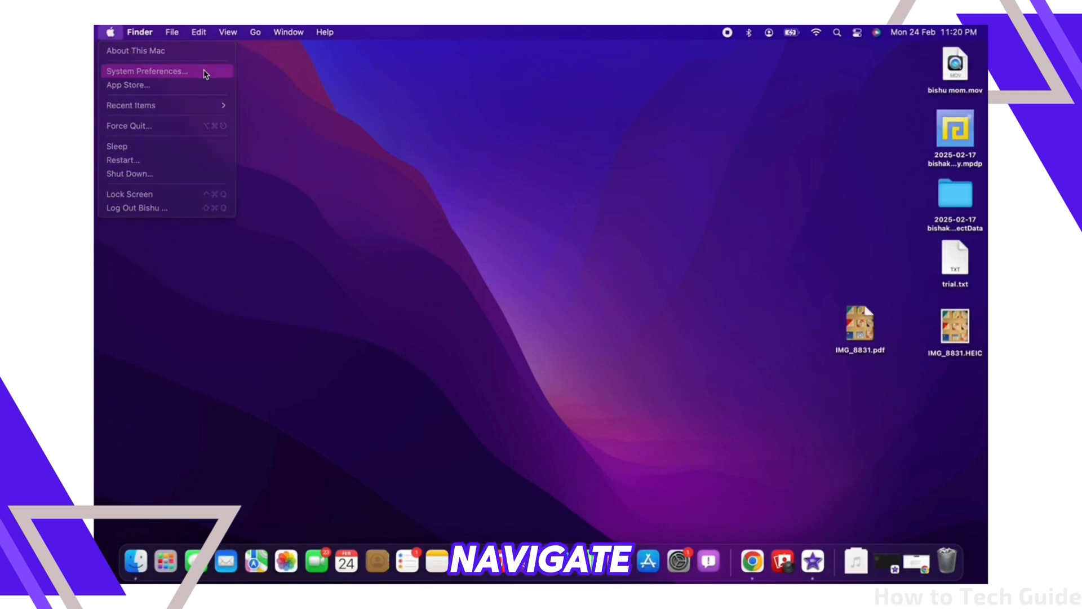
pyautogui.click(147, 71)
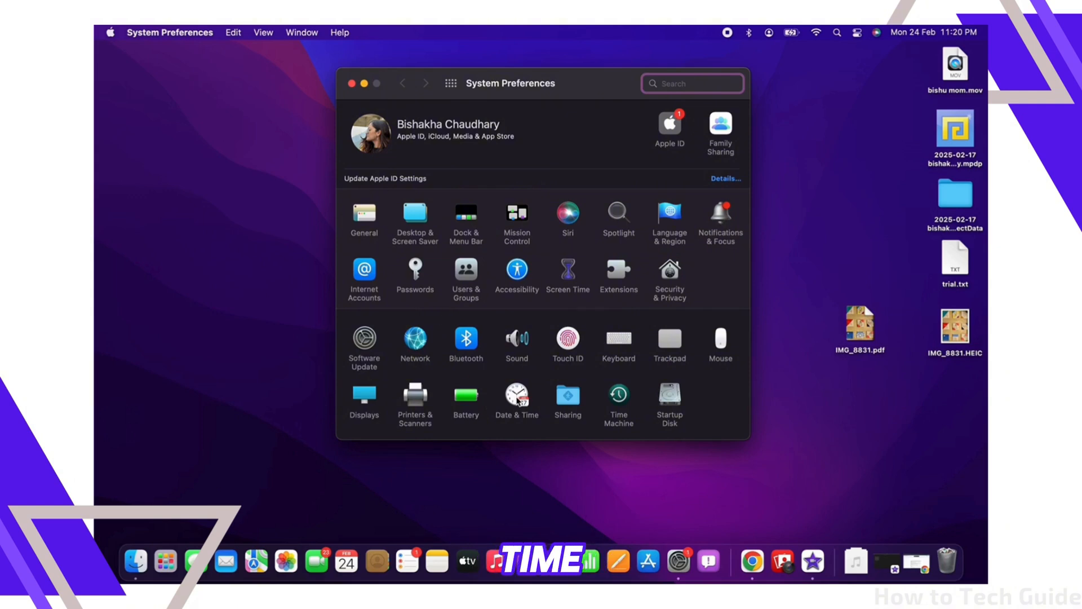
pyautogui.click(516, 400)
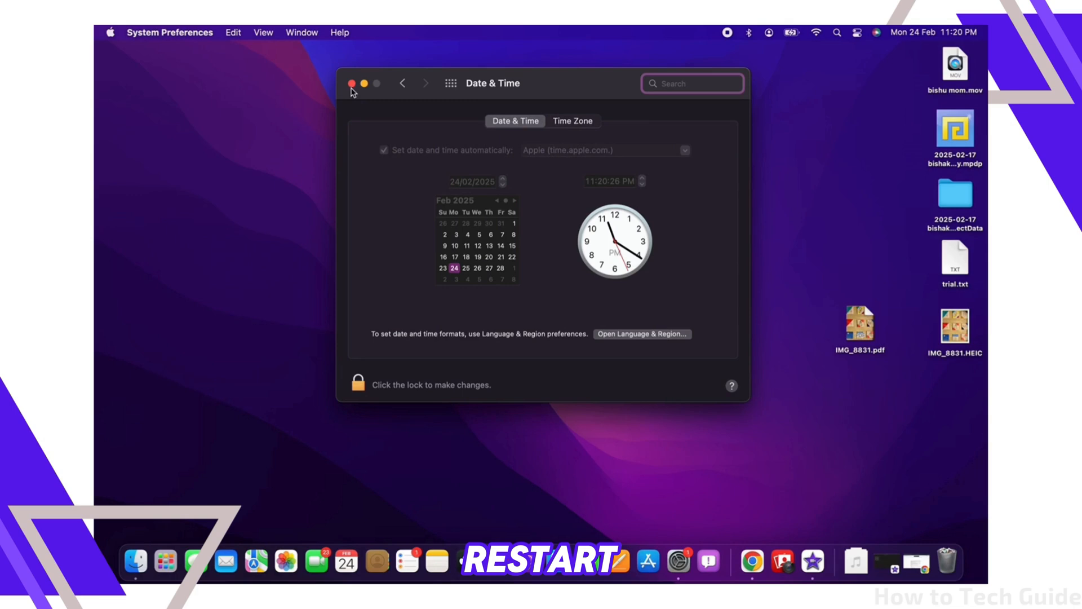
pyautogui.click(352, 84)
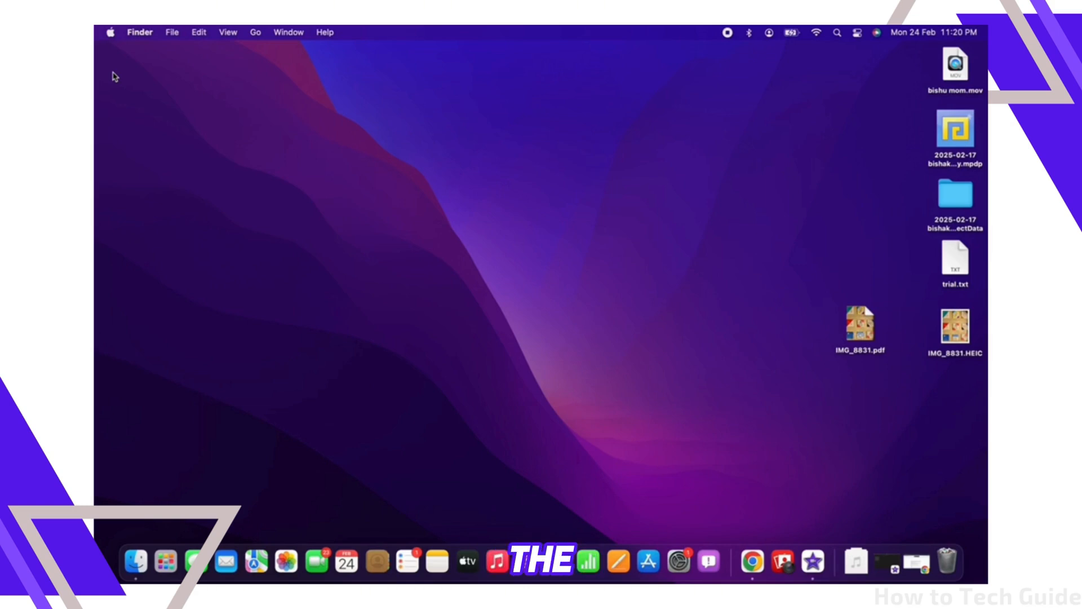
pyautogui.click(110, 31)
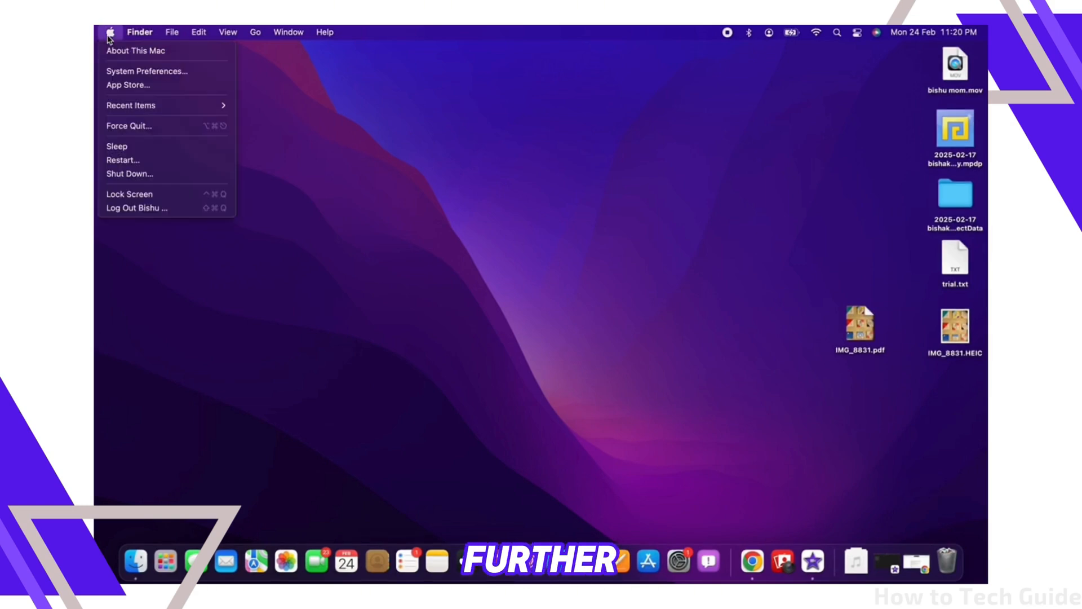
pyautogui.moveTo(160, 159)
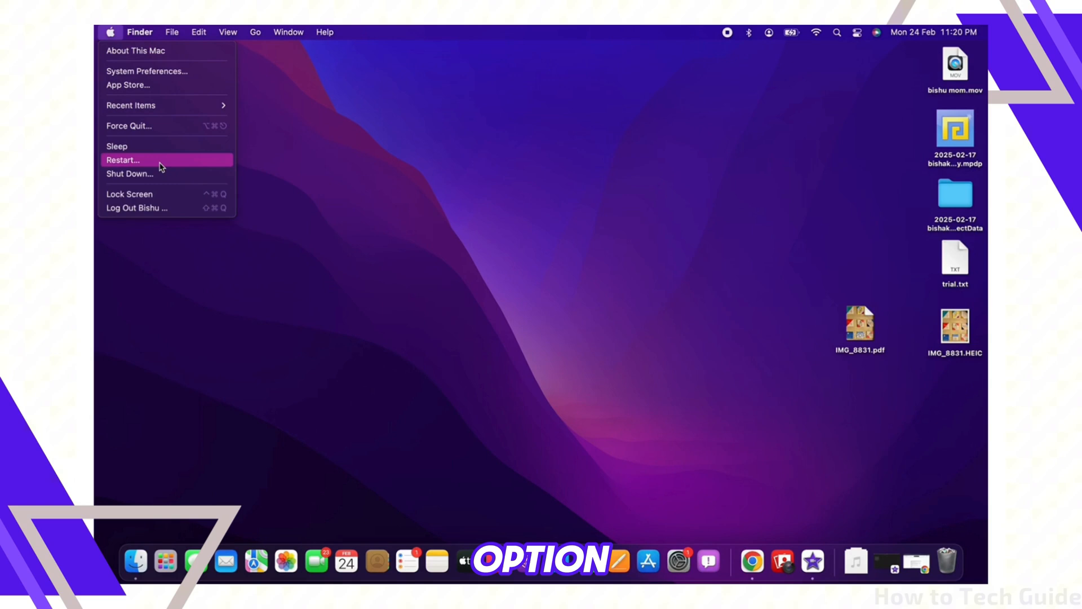
pyautogui.click(123, 159)
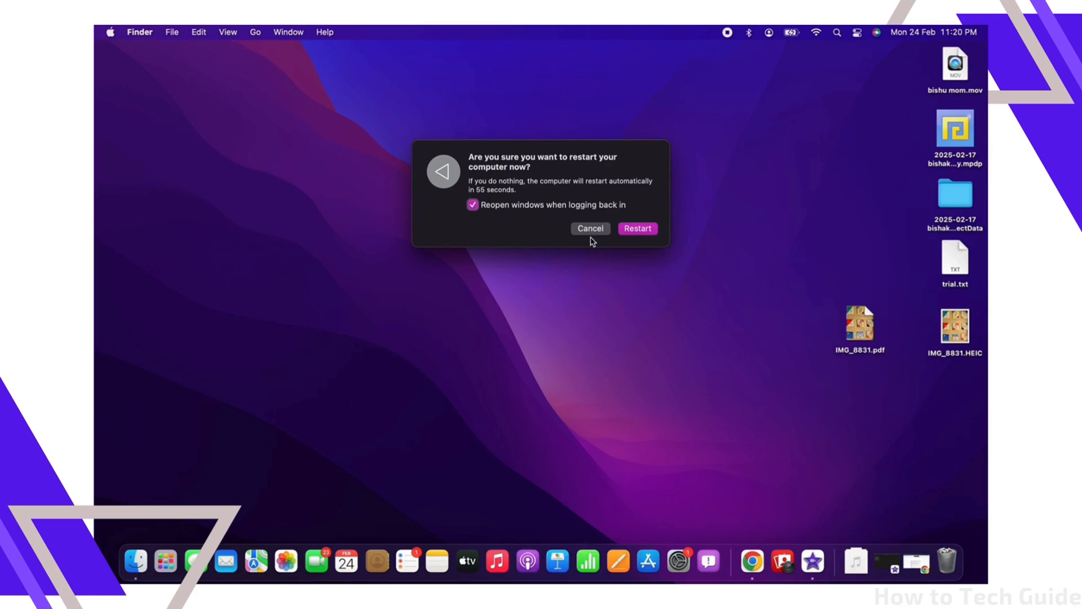
pyautogui.click(589, 229)
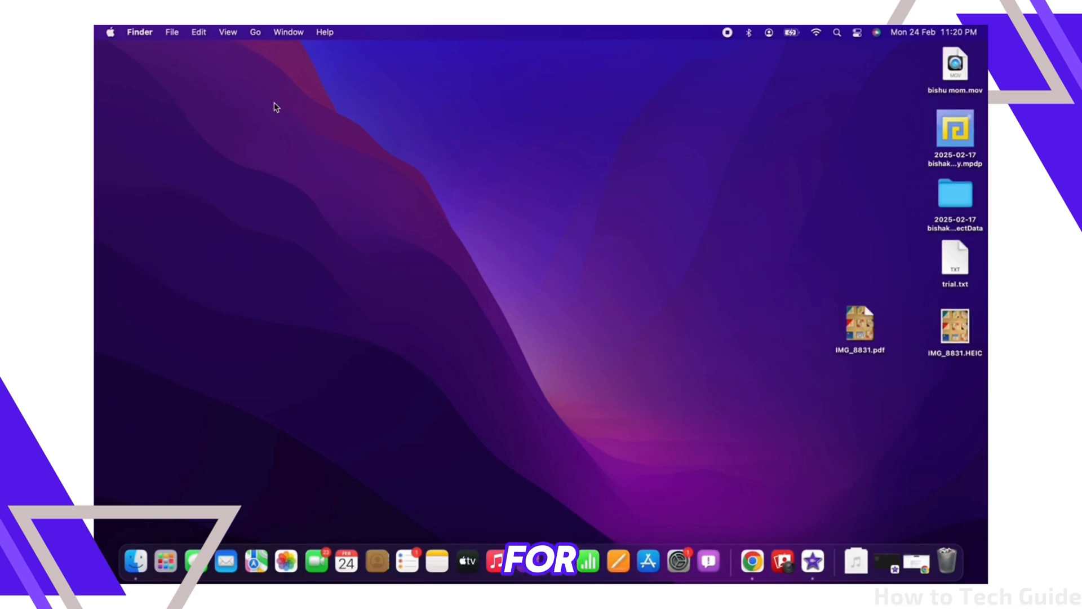
pyautogui.click(109, 32)
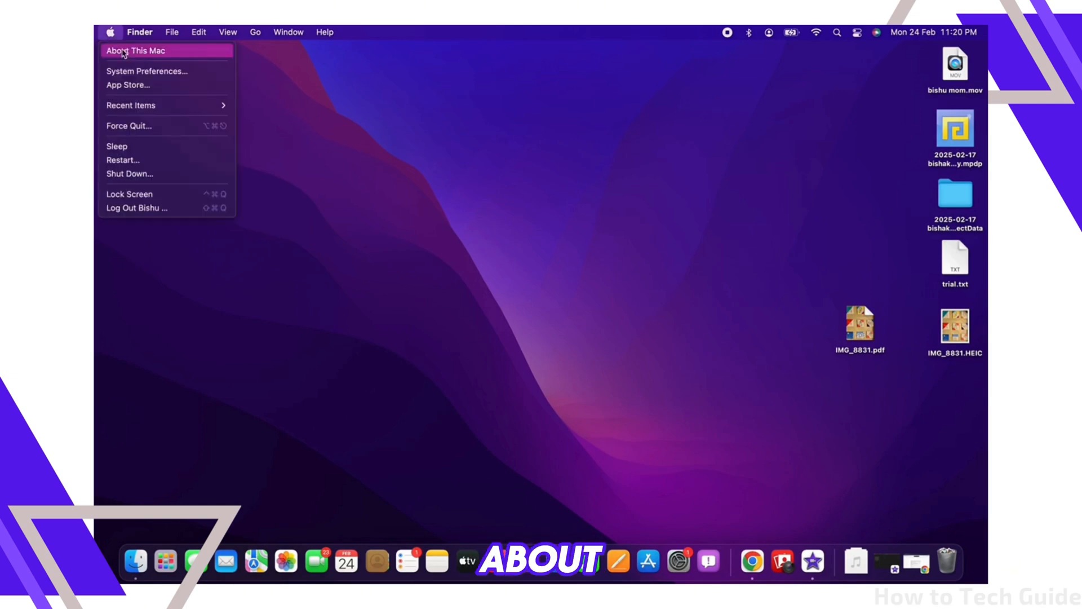
pyautogui.click(110, 32)
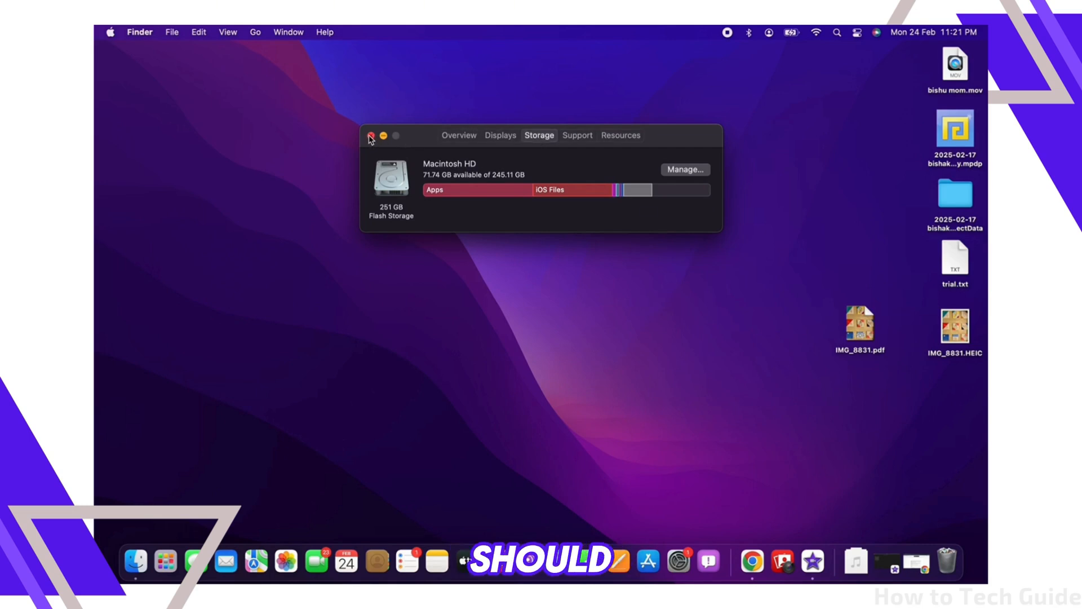
pyautogui.click(371, 136)
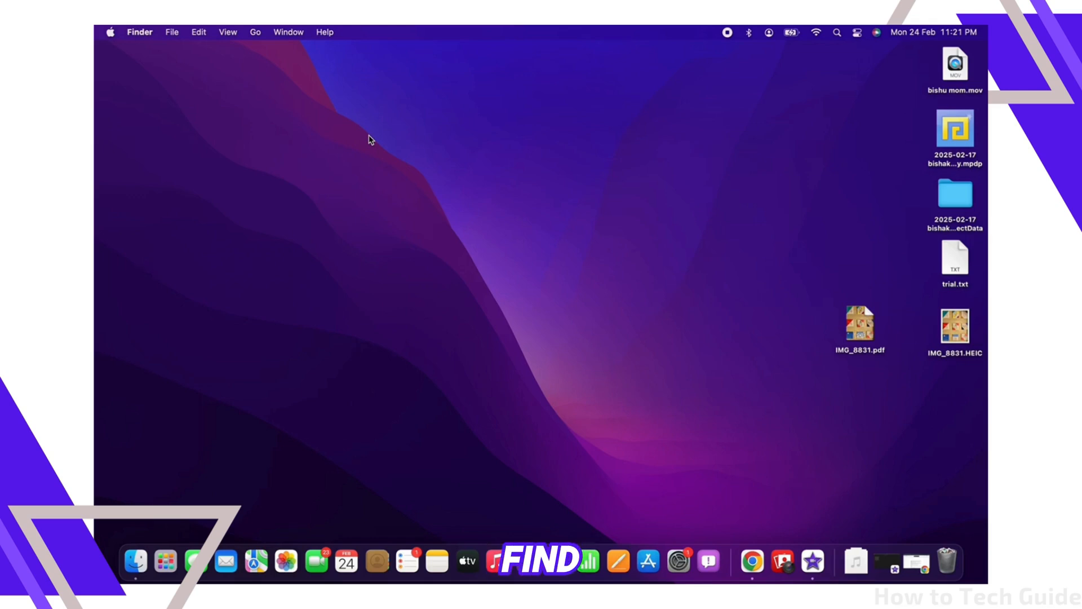